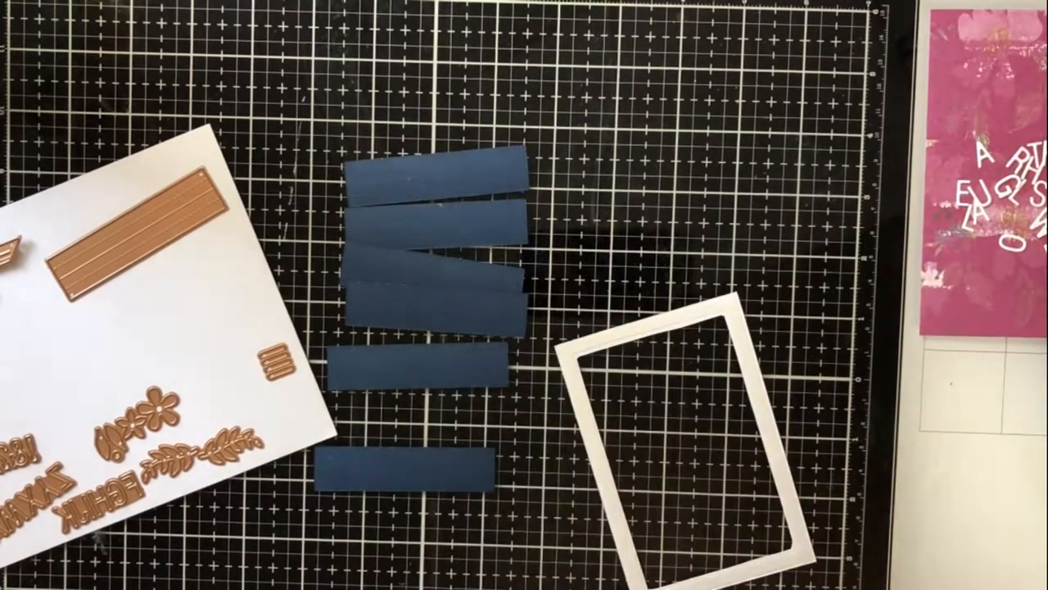
drag(688, 442, 656, 344)
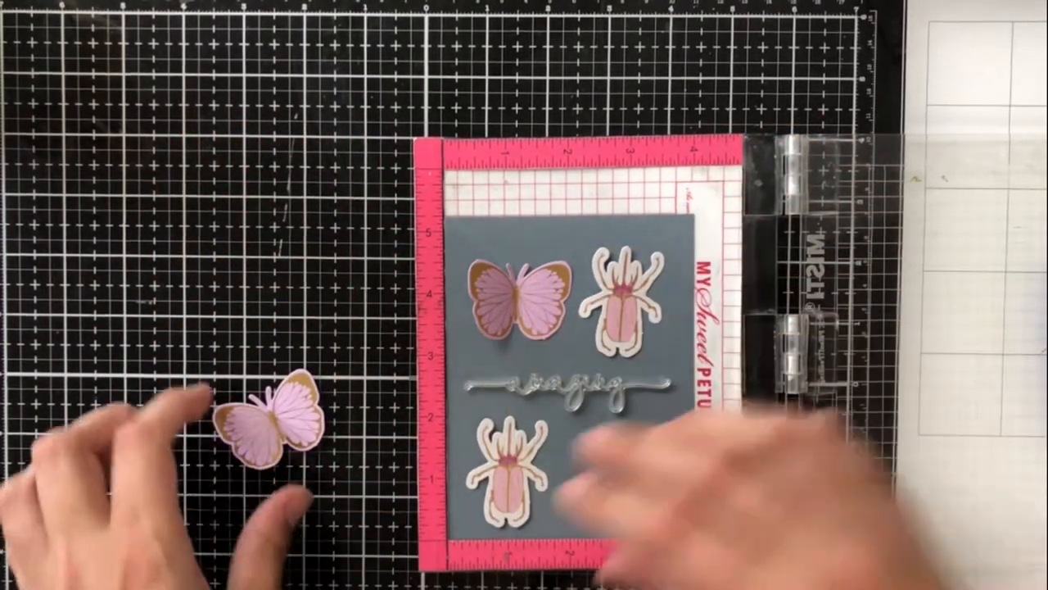
drag(271, 418, 606, 458)
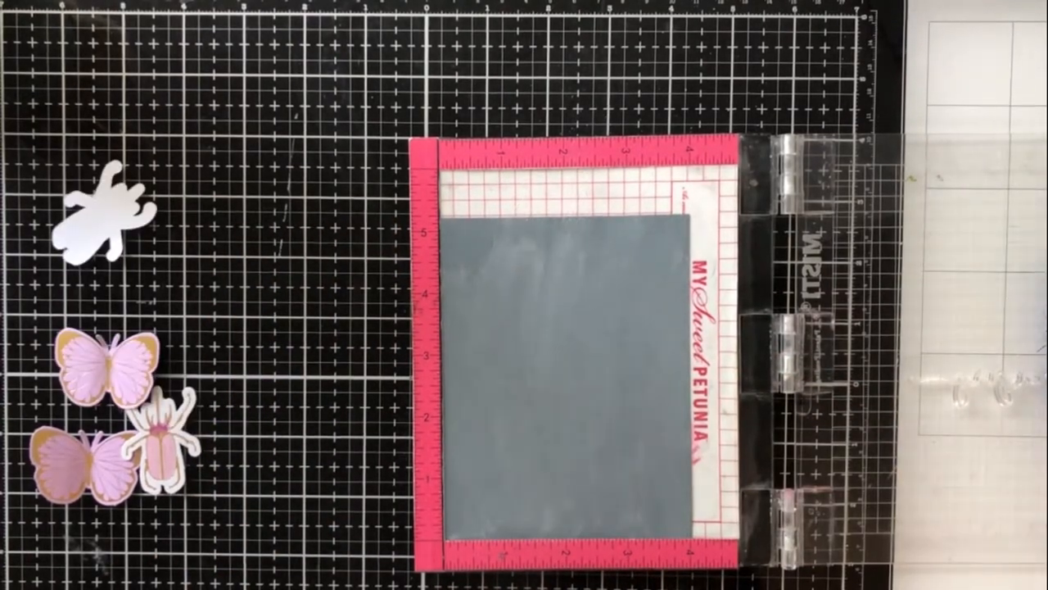
click(557, 328)
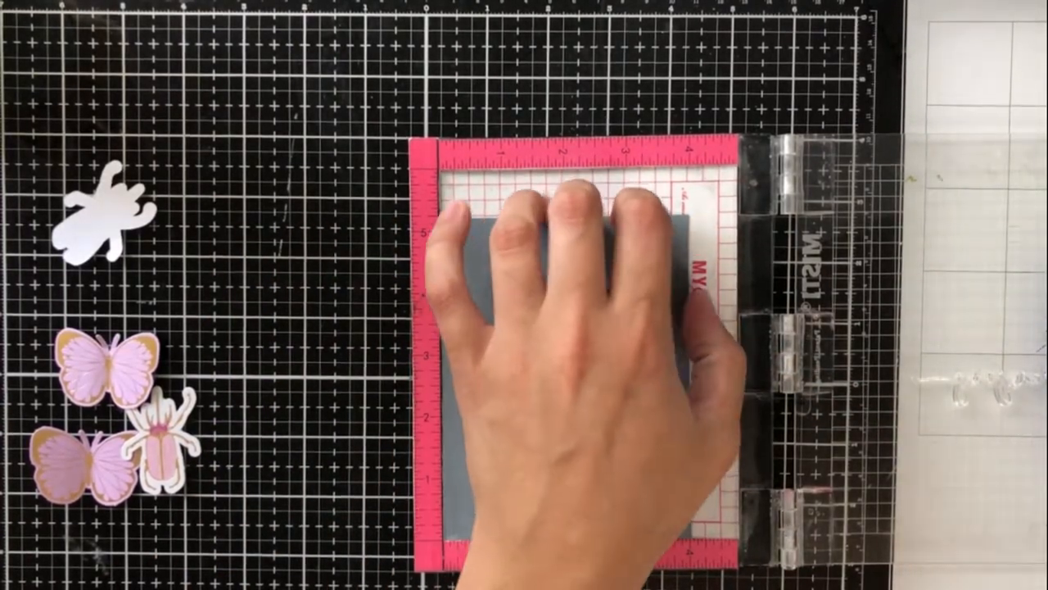